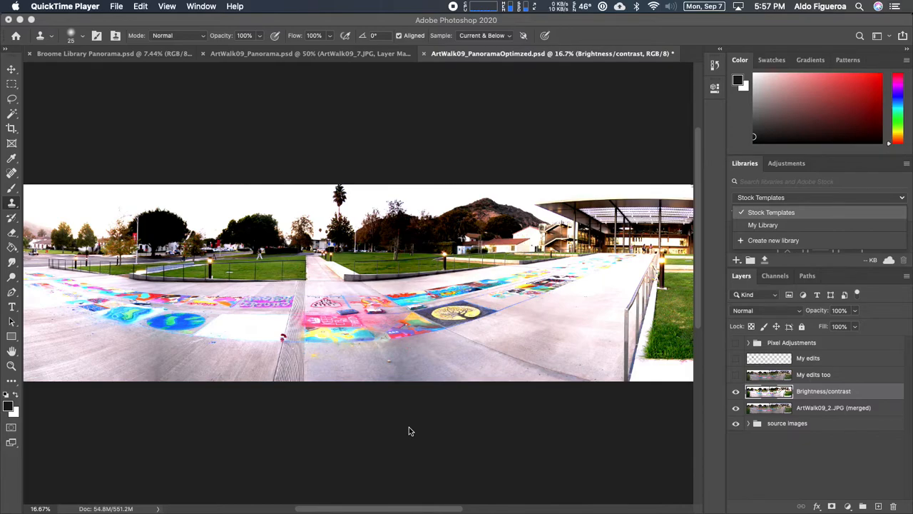
pyautogui.moveTo(478, 439)
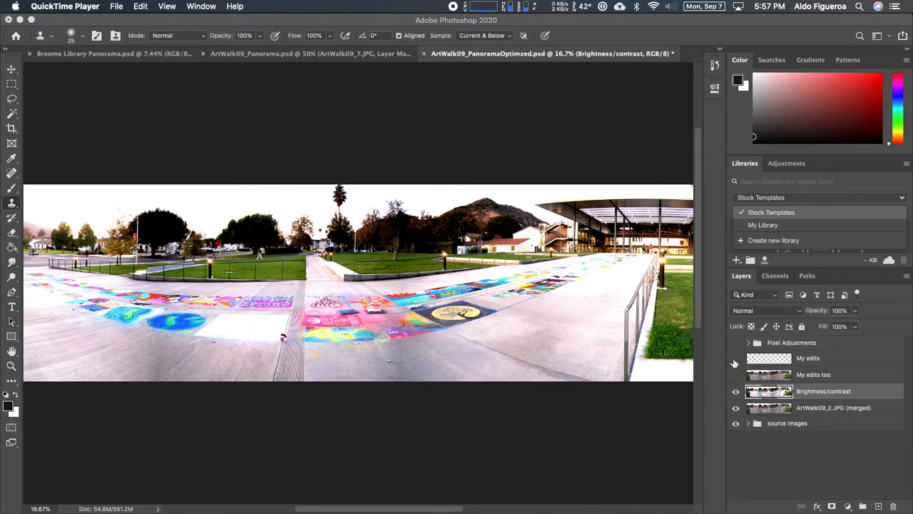
# - Turn on visibility for the My edits layer in the Layers panel
pyautogui.click(735, 357)
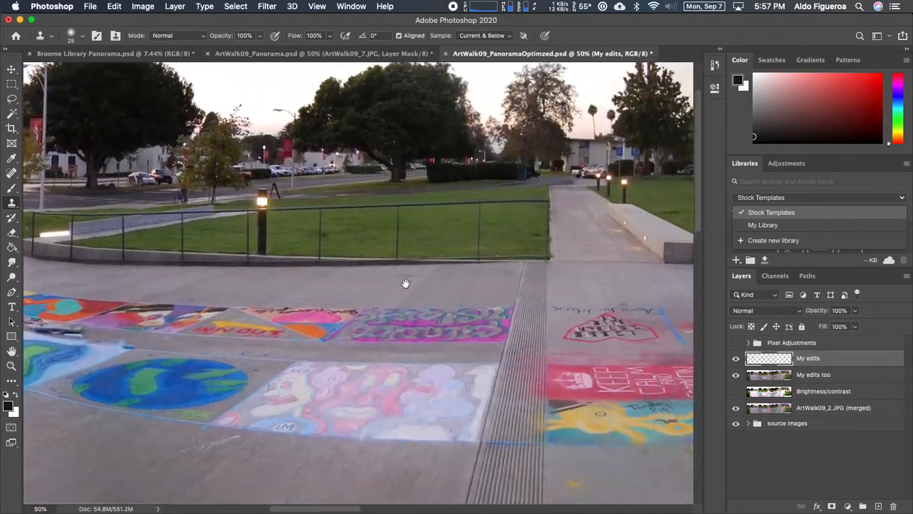
pyautogui.moveTo(405, 283); pyautogui.dragTo(480, 258)
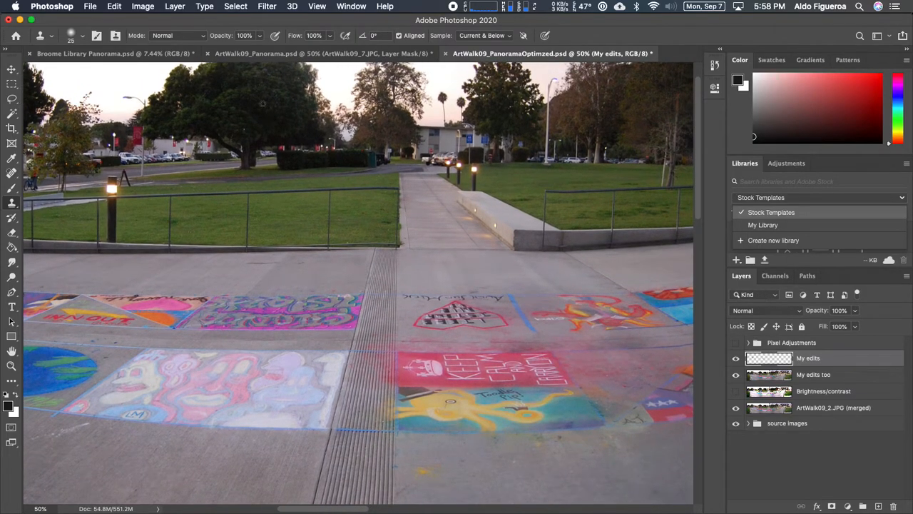
pyautogui.click(142, 5)
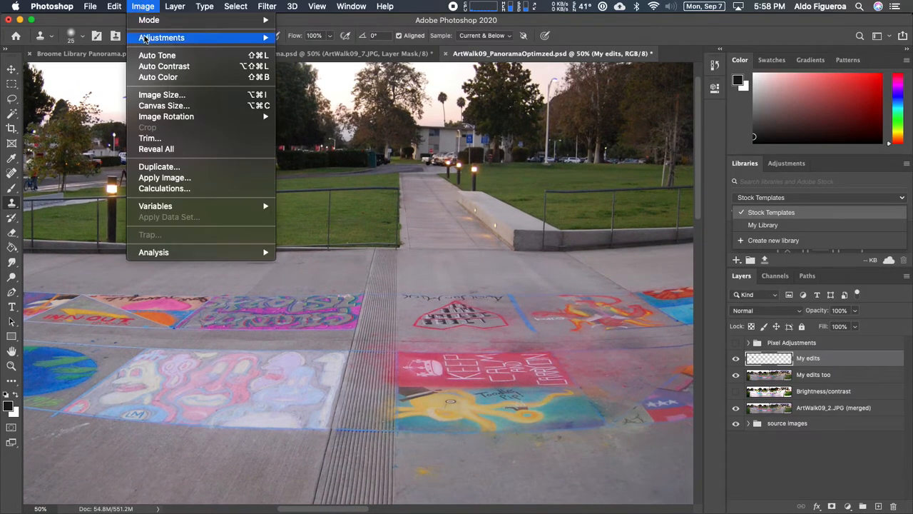
pyautogui.click(161, 37)
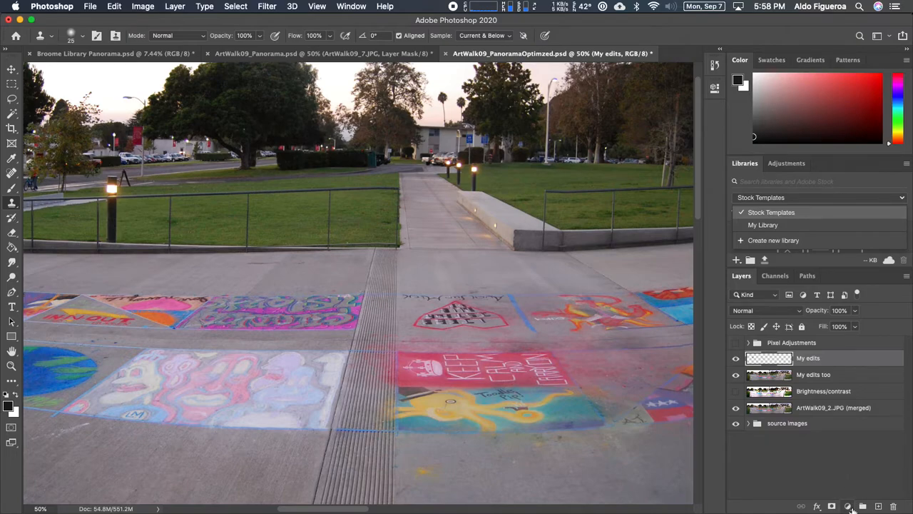
# - Create a Levels adjustment layer, Levels 1, from the new adjustment layer menu
pyautogui.click(849, 506)
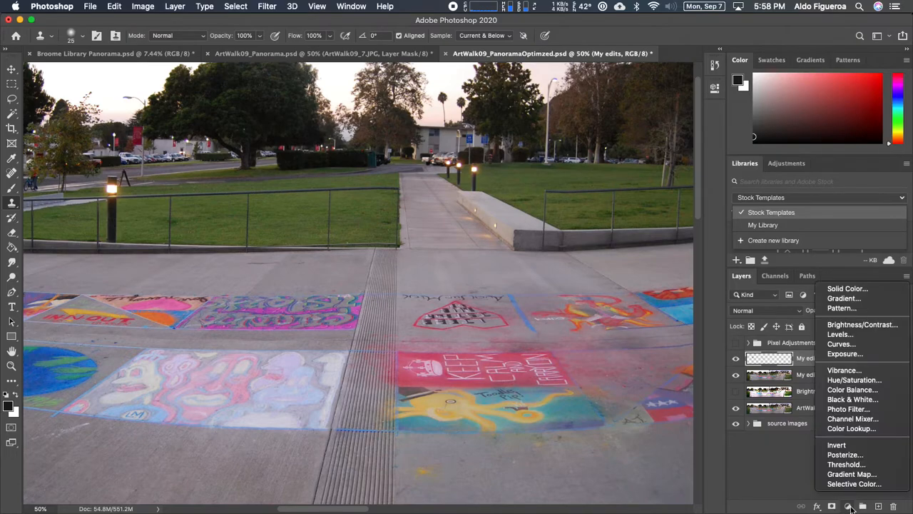
pyautogui.moveTo(840, 334)
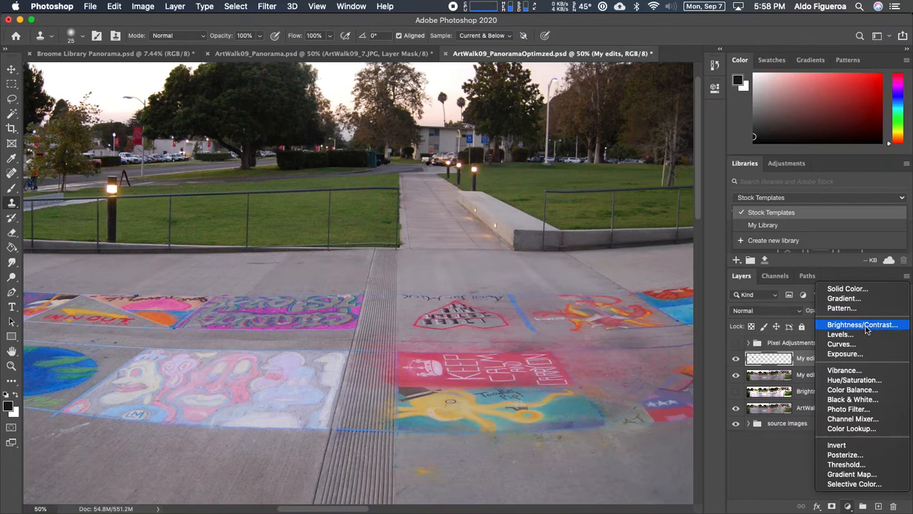
pyautogui.moveTo(839, 333)
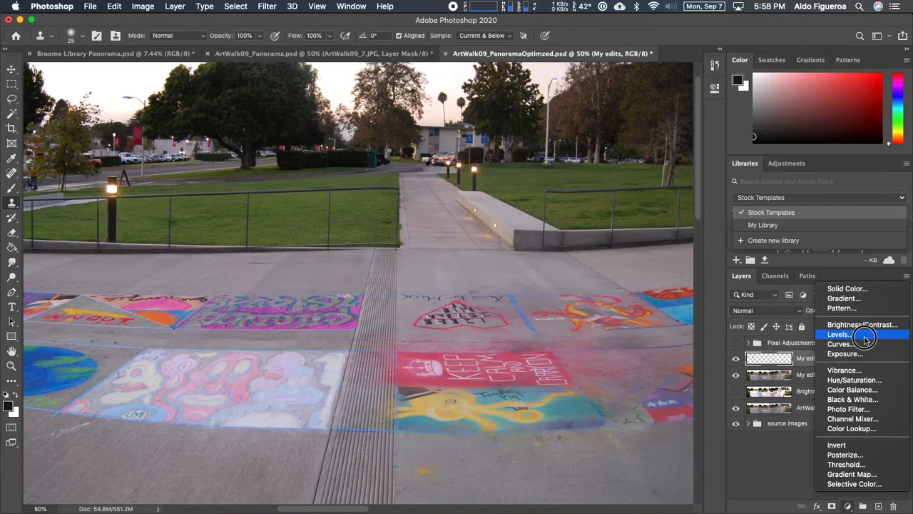
pyautogui.click(839, 334)
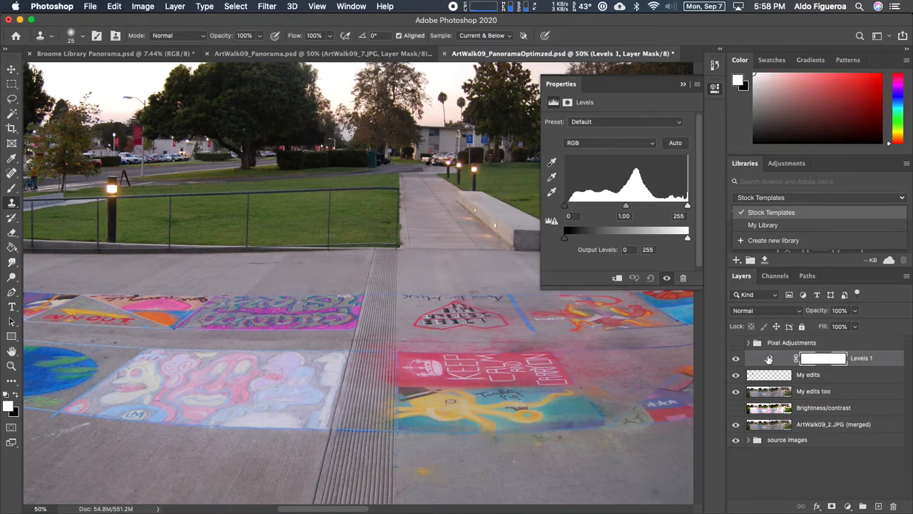
pyautogui.moveTo(774, 362)
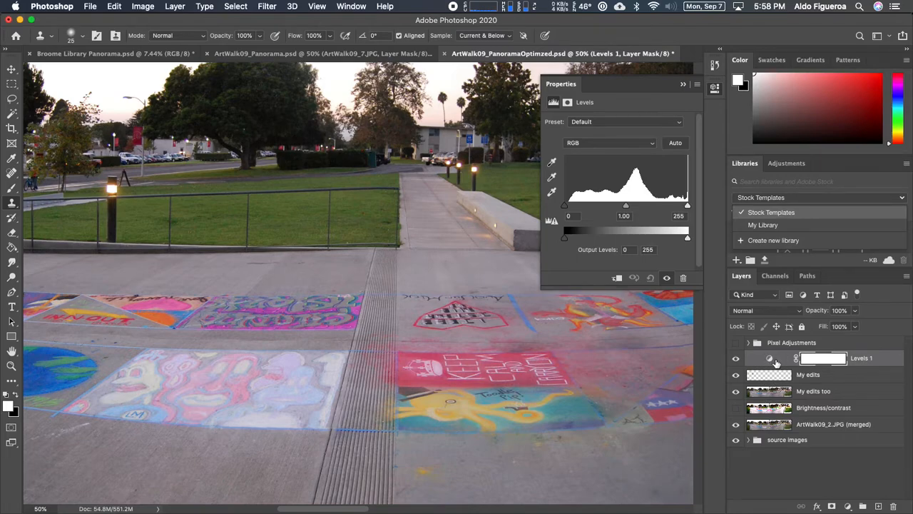
pyautogui.moveTo(808, 403)
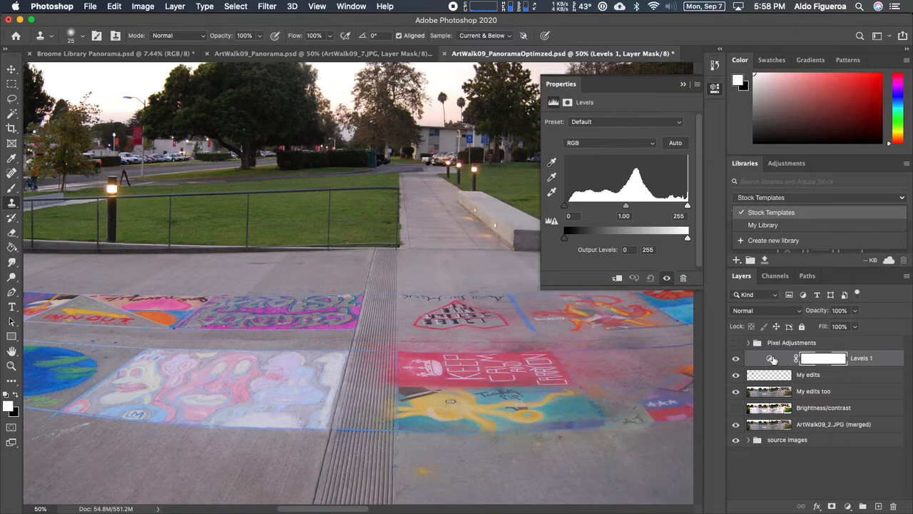
pyautogui.moveTo(772, 358)
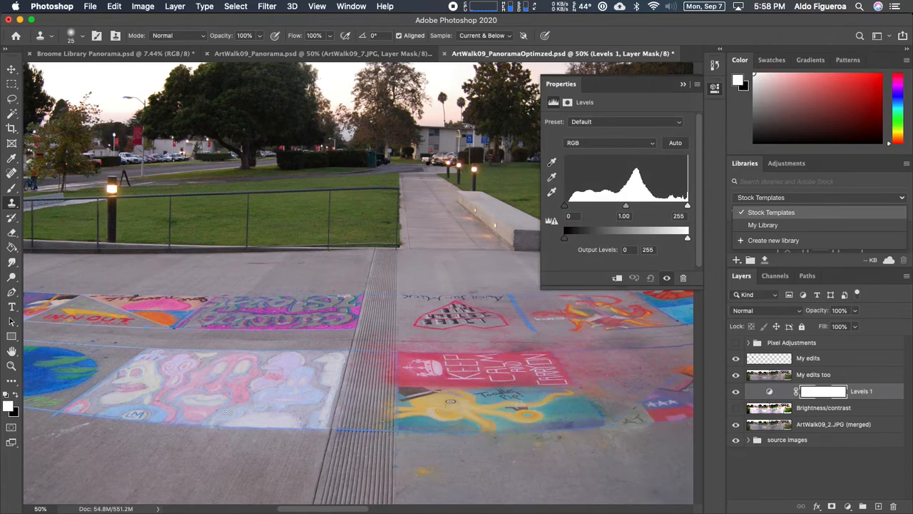
pyautogui.moveTo(780, 380)
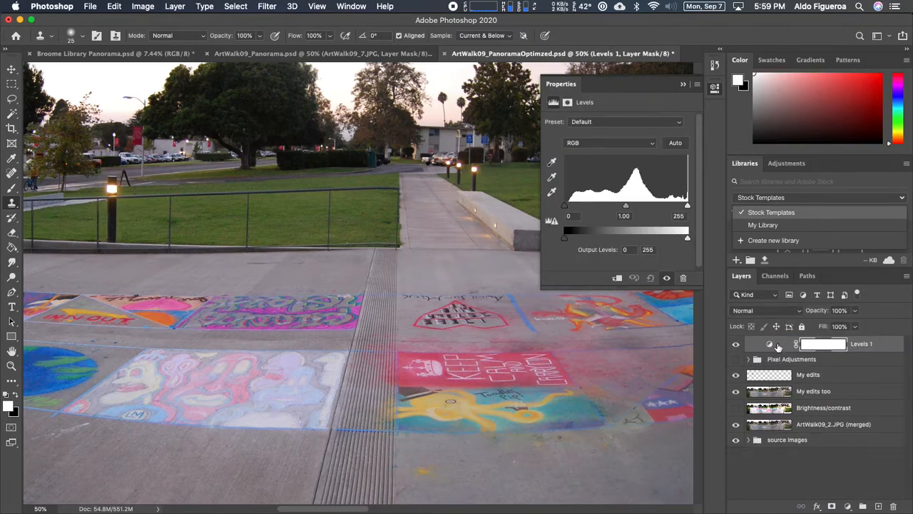
pyautogui.moveTo(778, 344)
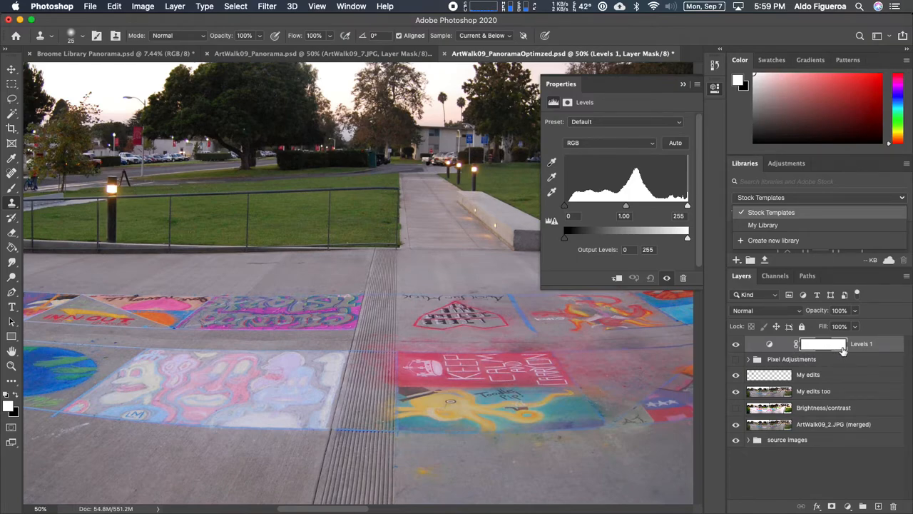
pyautogui.moveTo(824, 345)
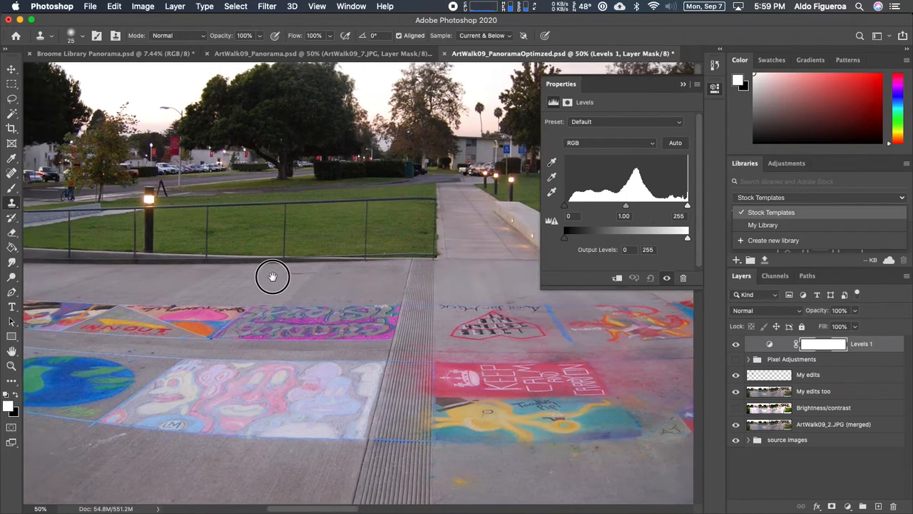
# - Pan the canvas to bring the left part of the walkway into view
pyautogui.moveTo(273, 277); pyautogui.dragTo(414, 300)
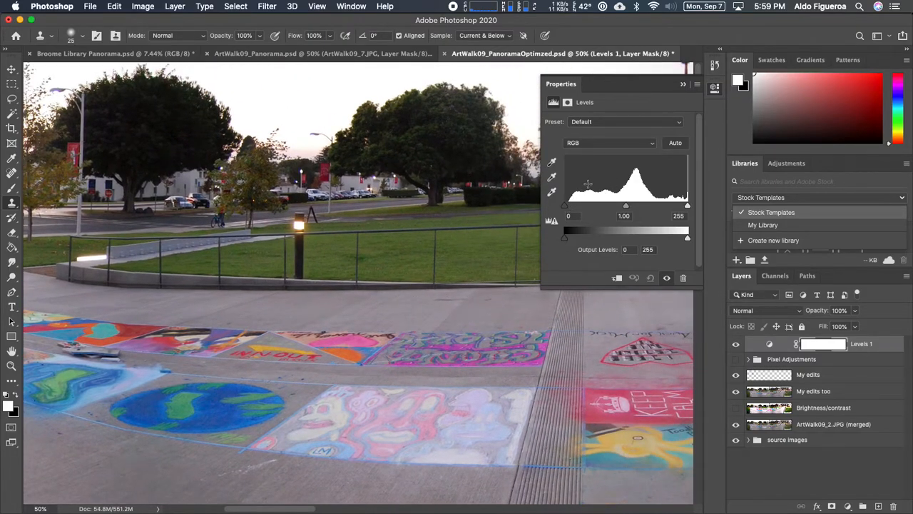
pyautogui.moveTo(627, 172)
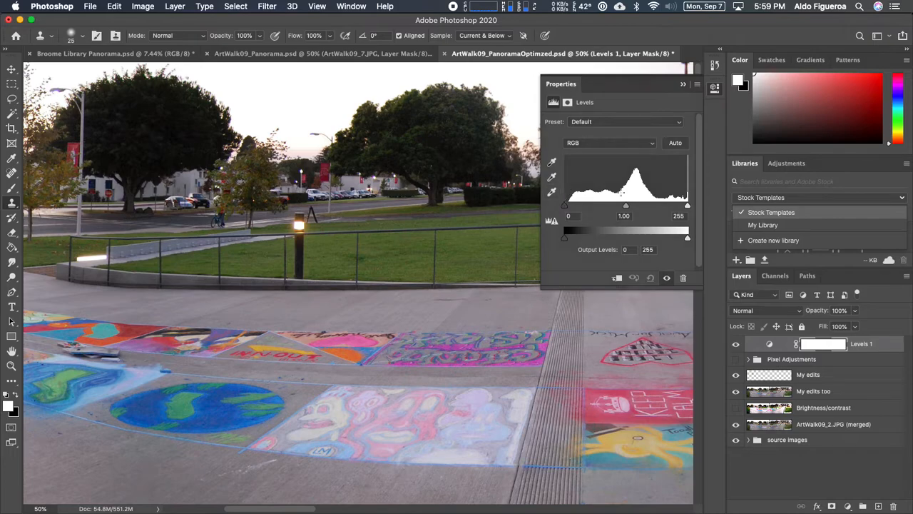
pyautogui.moveTo(564, 212)
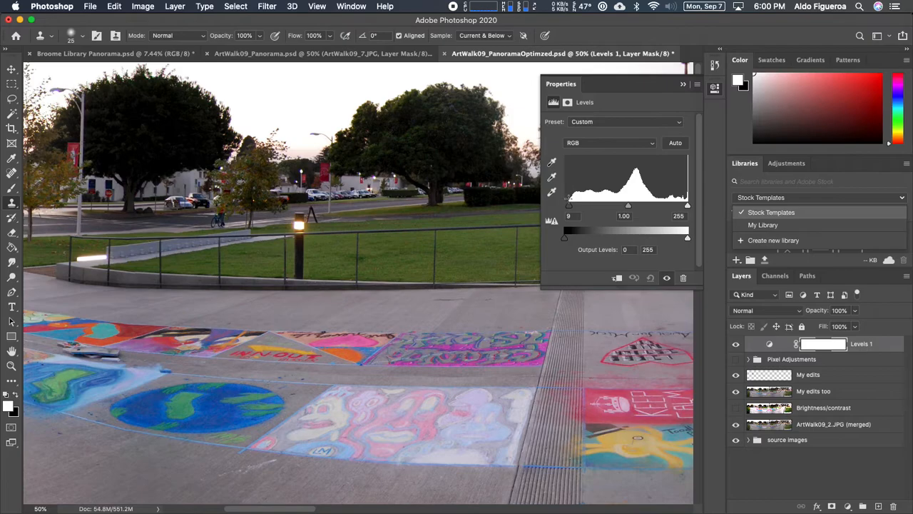
pyautogui.moveTo(470, 350)
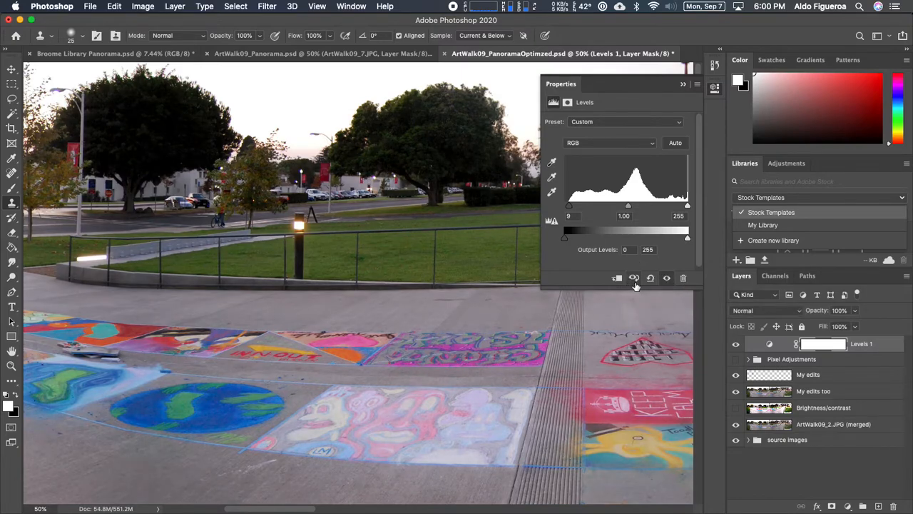
pyautogui.moveTo(634, 279)
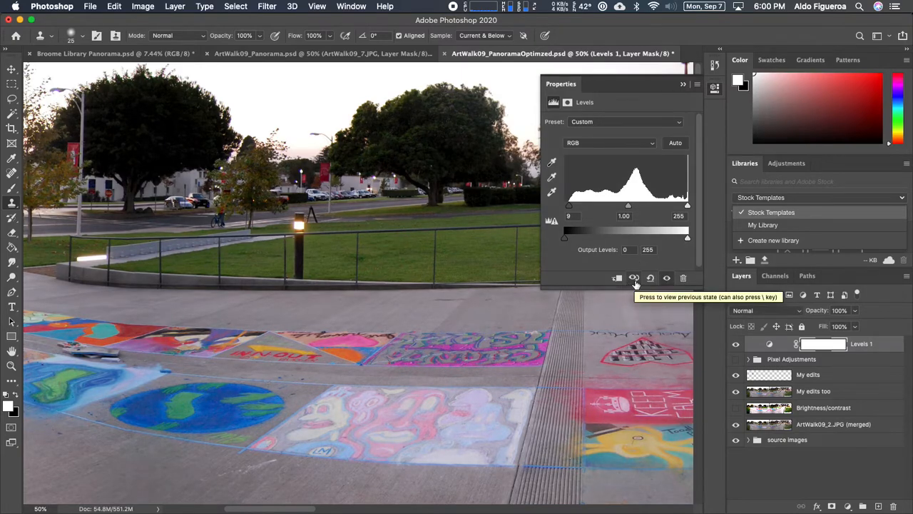
pyautogui.click(634, 277)
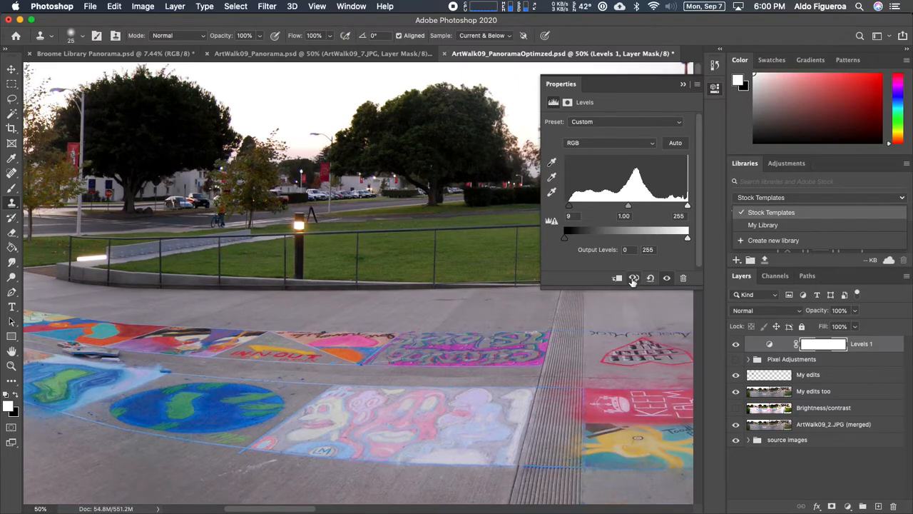
pyautogui.moveTo(636, 211)
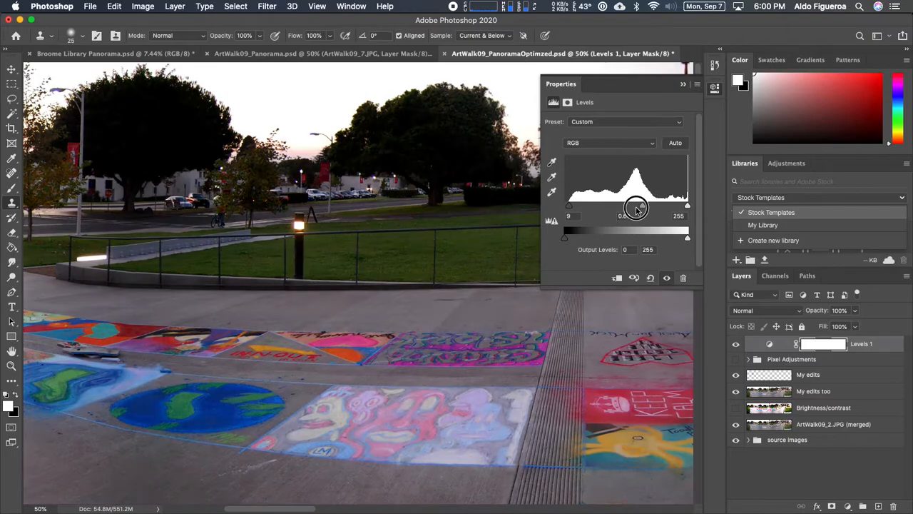
# - Raise the Levels 1 midtone gamma to 1.31 with the gray slider
pyautogui.moveTo(637, 209); pyautogui.dragTo(621, 209)
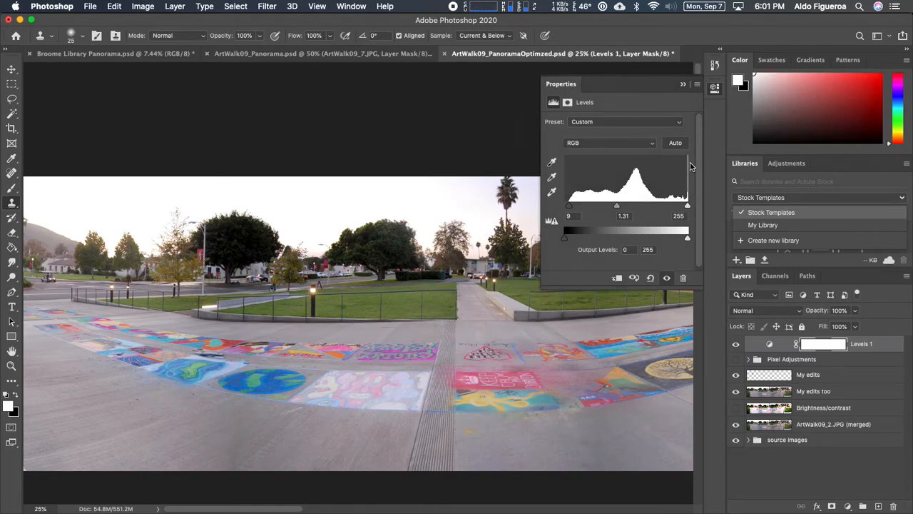
pyautogui.moveTo(688, 159)
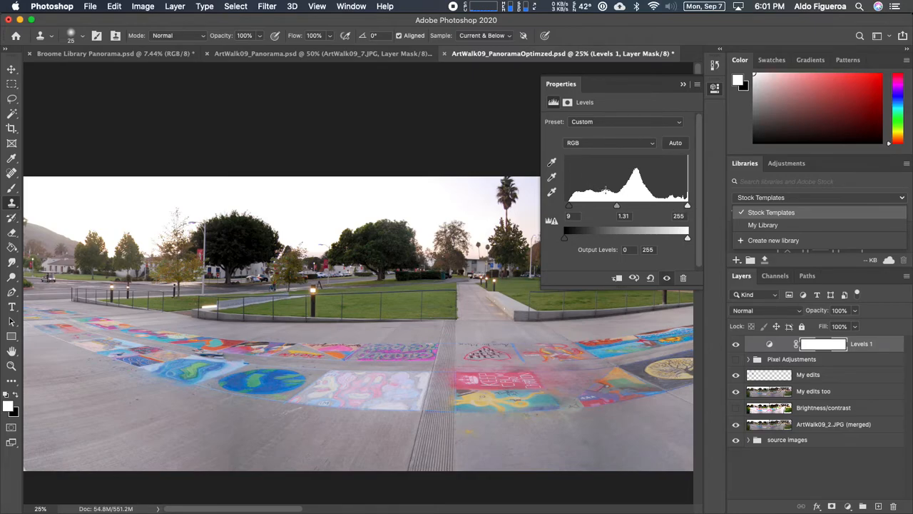
pyautogui.moveTo(563, 160)
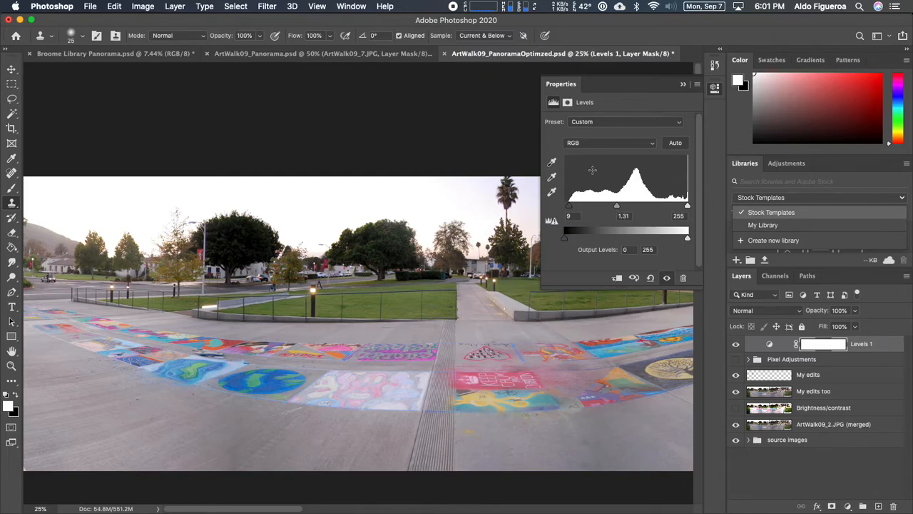
# - Try the Darker, Increase Contrast 3 and Midtones Brighter Levels presets, then revert to Default
pyautogui.click(625, 121)
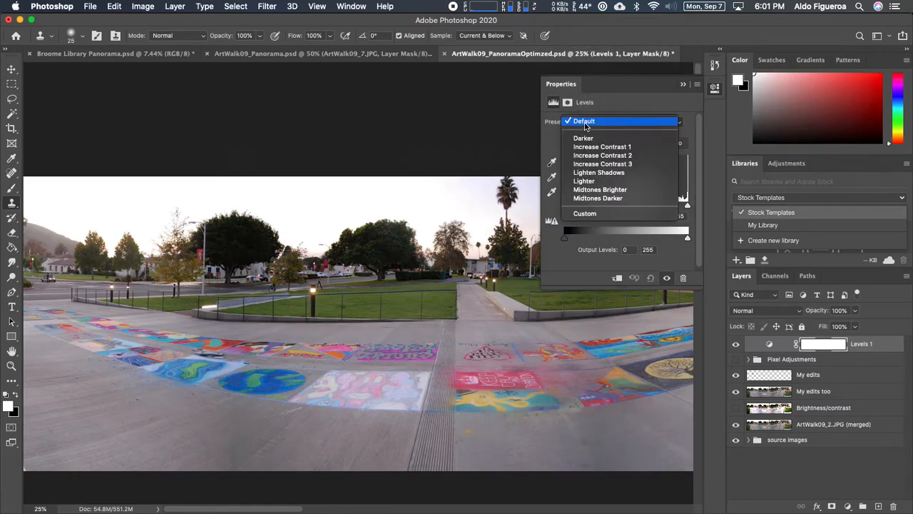
pyautogui.click(584, 138)
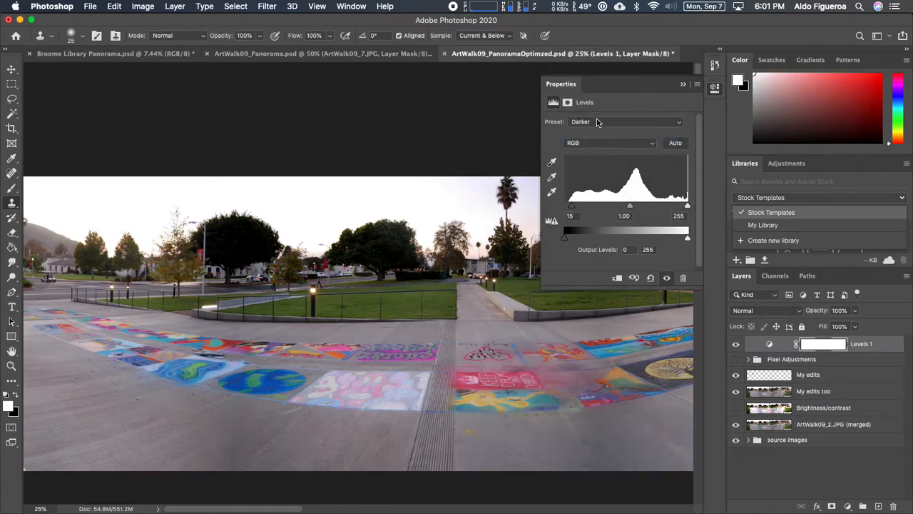
pyautogui.click(625, 121)
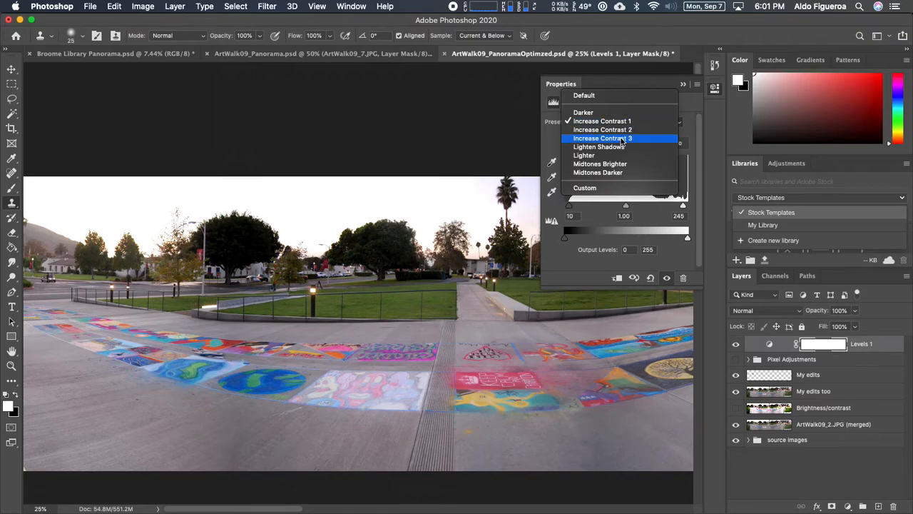
pyautogui.click(602, 138)
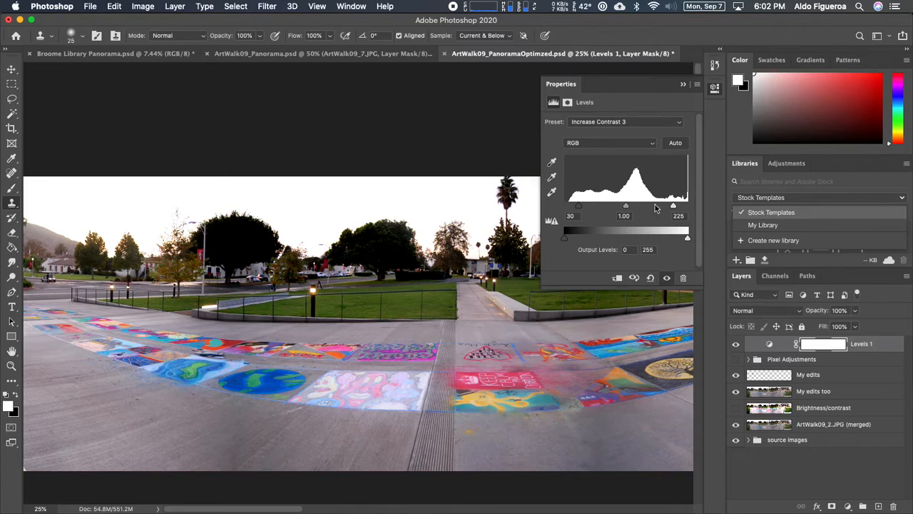
pyautogui.click(625, 121)
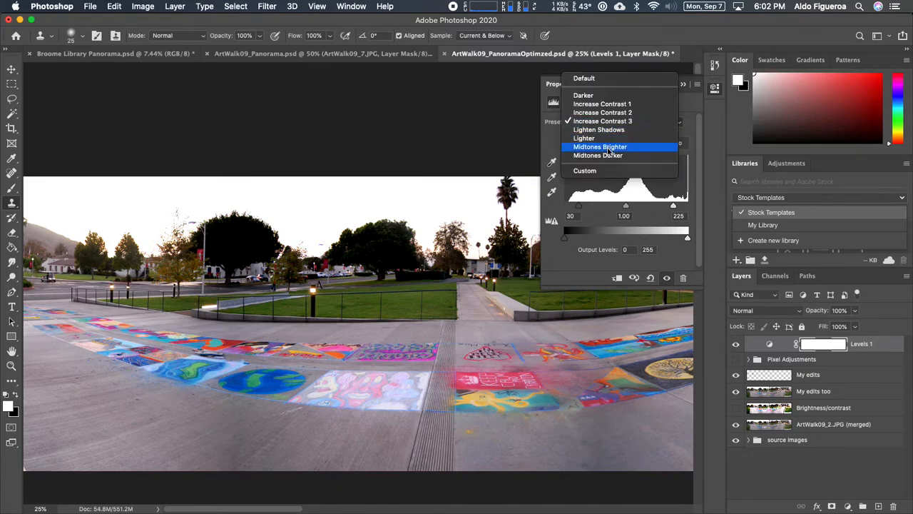
pyautogui.click(600, 146)
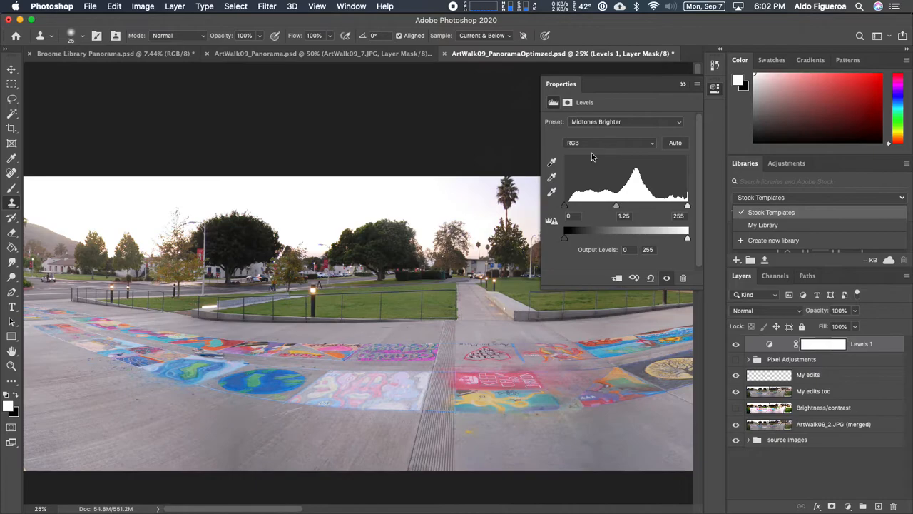
pyautogui.moveTo(631, 151)
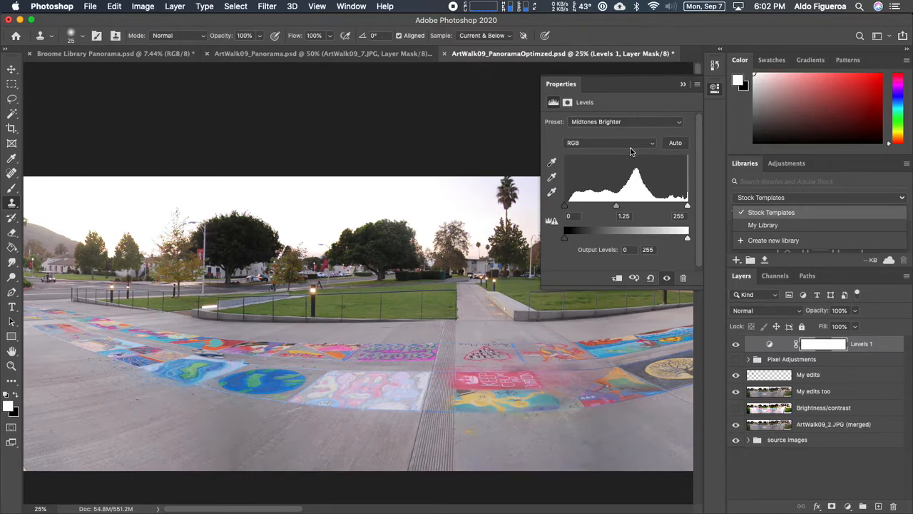
pyautogui.click(625, 121)
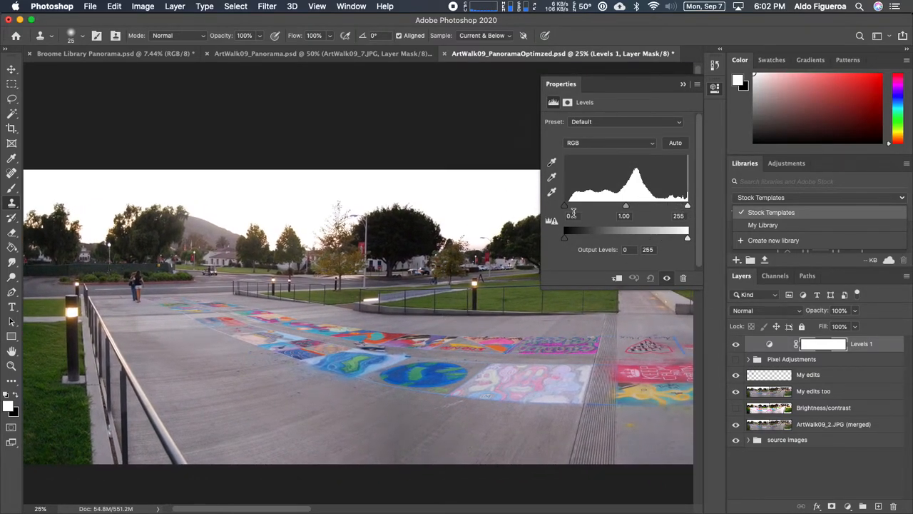
pyautogui.moveTo(549, 202)
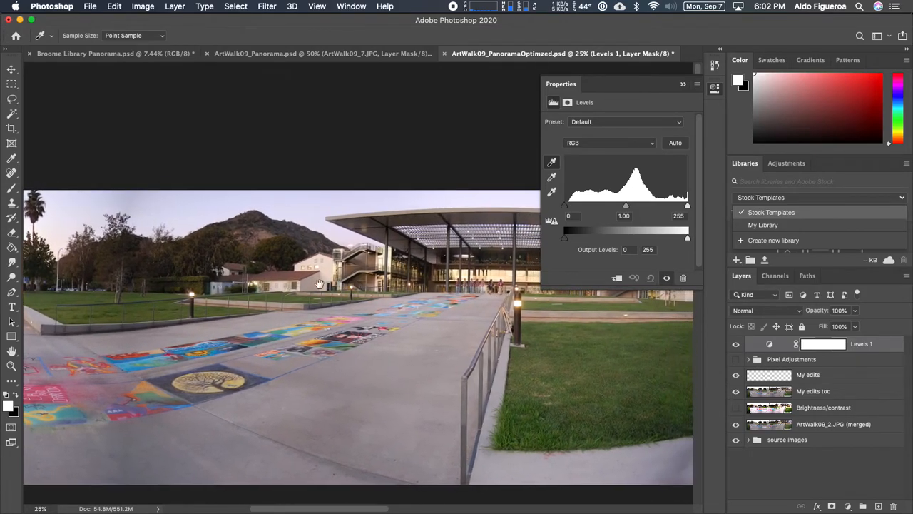
# - Pan from the central walkway across the building and ramp to other parts of the panorama
pyautogui.moveTo(319, 284); pyautogui.dragTo(288, 283)
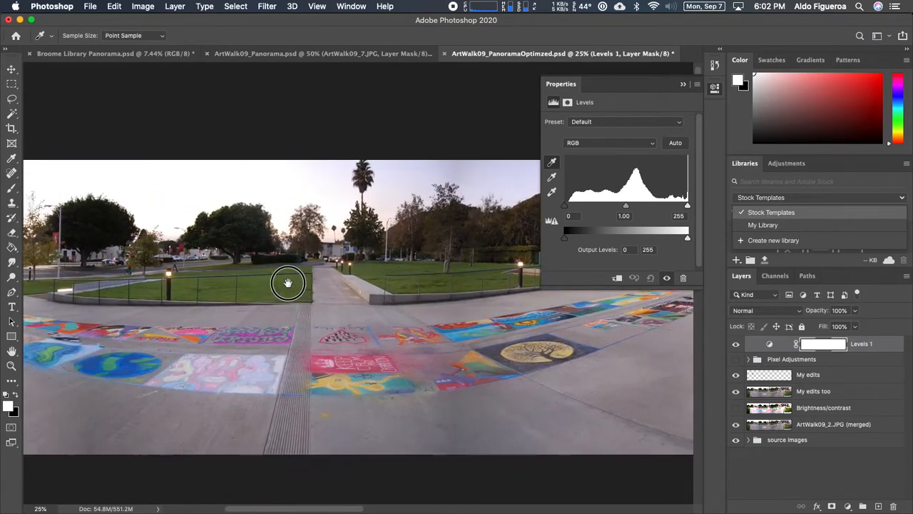
pyautogui.moveTo(288, 282); pyautogui.dragTo(369, 272)
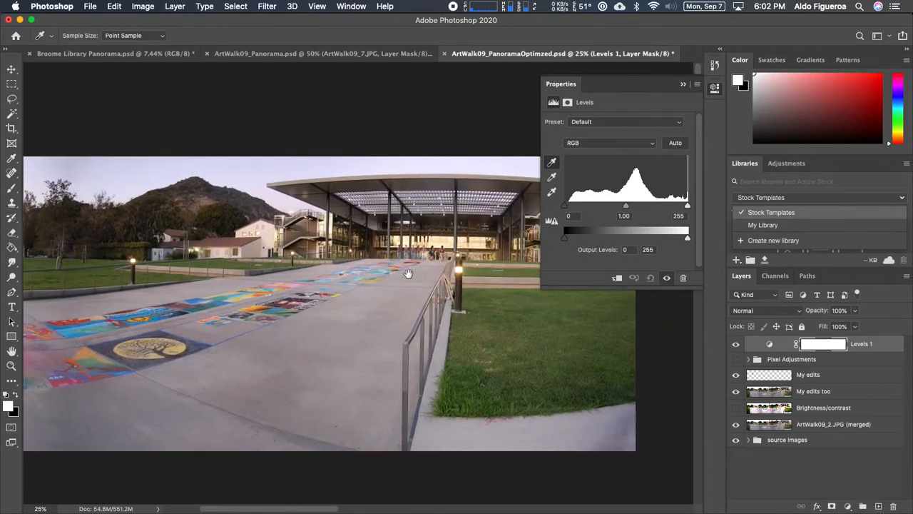
pyautogui.moveTo(408, 274); pyautogui.dragTo(519, 278)
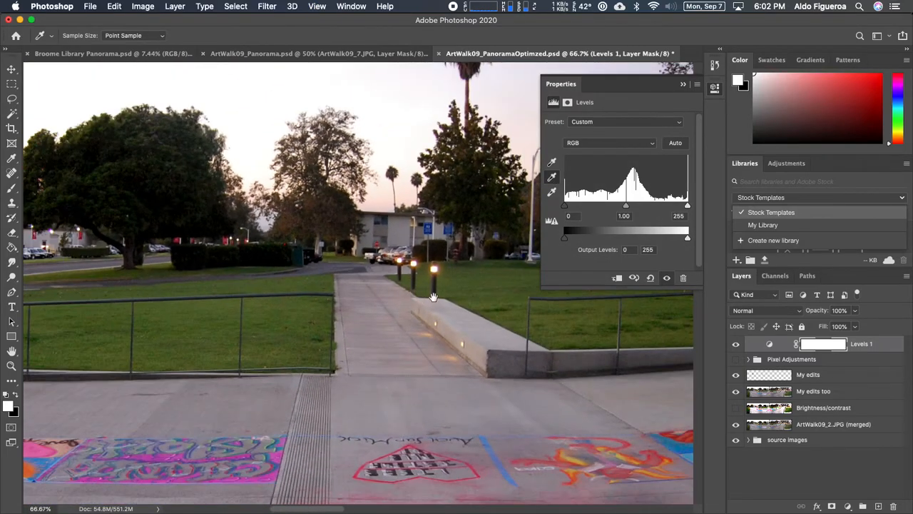
# - Pan to the chalk art near the walkway
pyautogui.moveTo(433, 296); pyautogui.dragTo(337, 156)
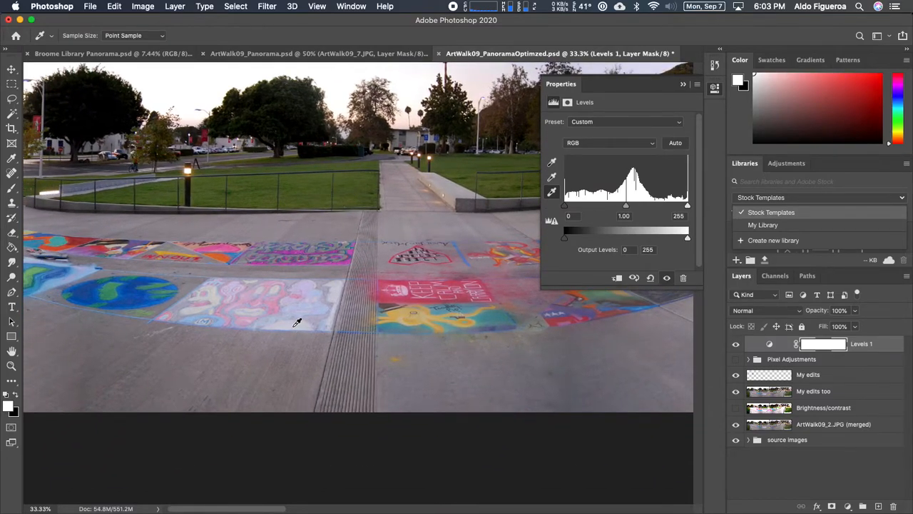
pyautogui.moveTo(425, 286)
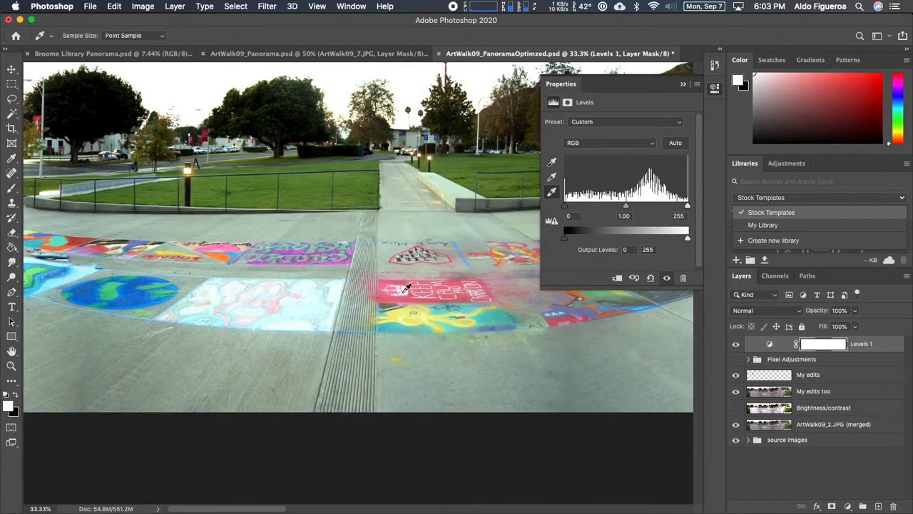
pyautogui.moveTo(529, 233)
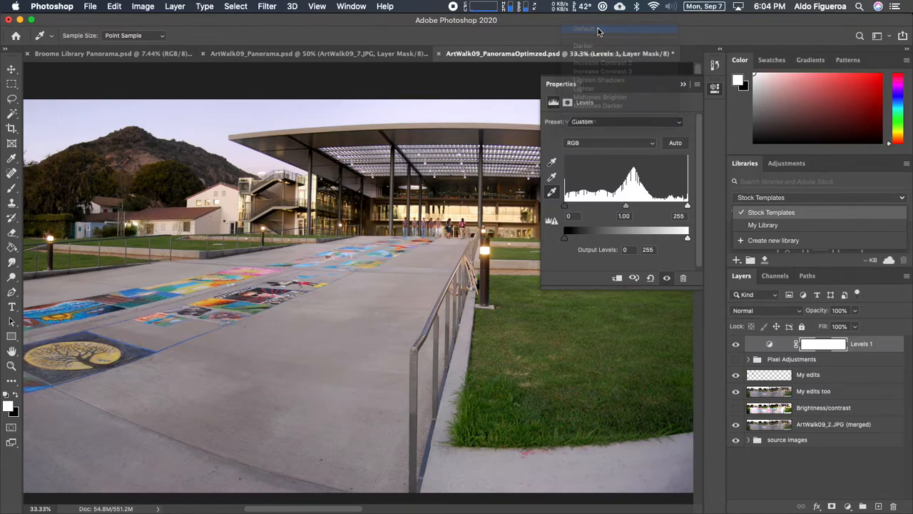
# - Dismiss the Levels preset list, keeping the Custom levels
pyautogui.click(583, 29)
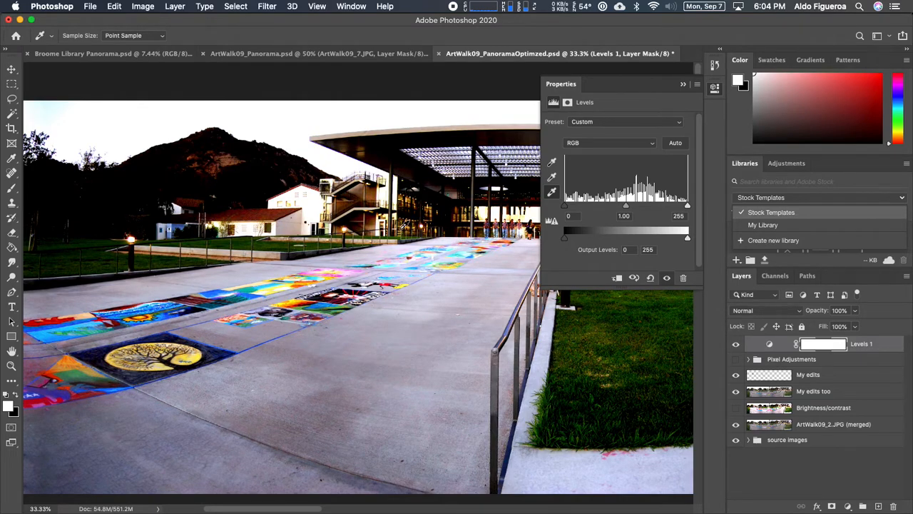
pyautogui.moveTo(400, 235)
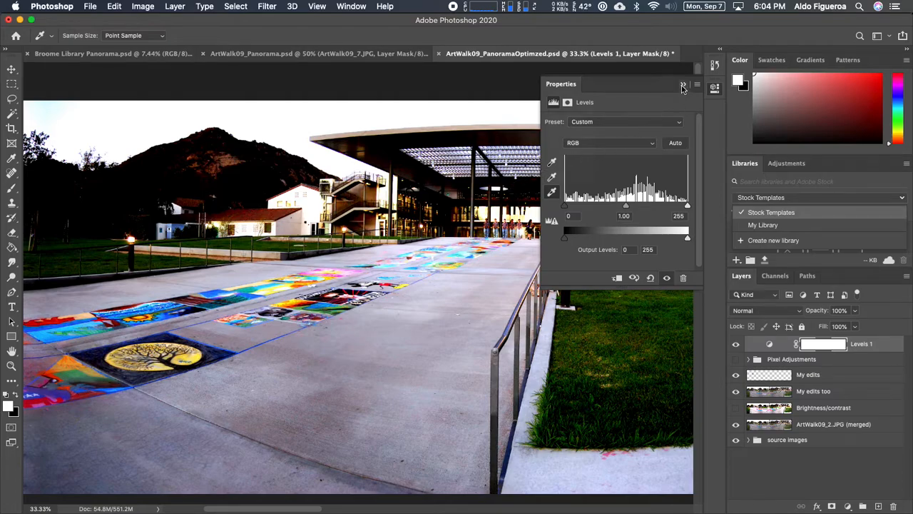
# - Collapse the Properties panel and toggle Levels 1 visibility to compare before and after
pyautogui.click(683, 85)
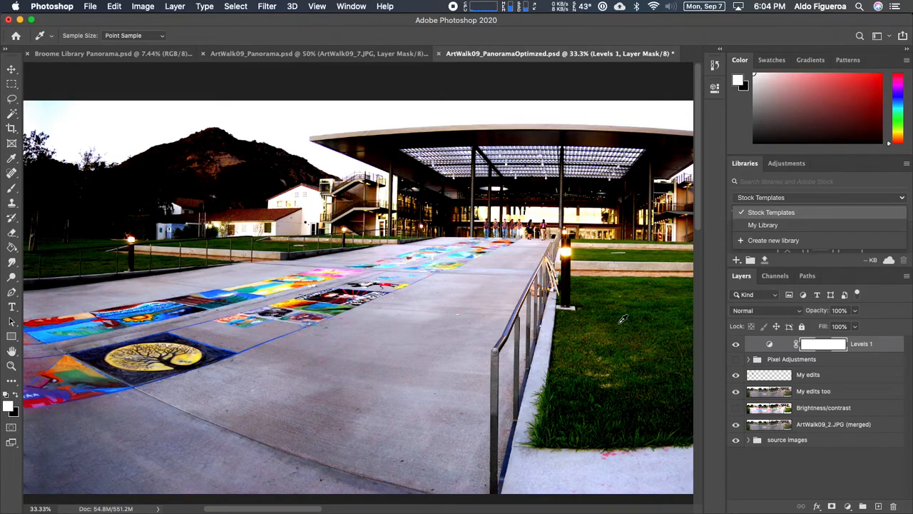
pyautogui.moveTo(866, 372)
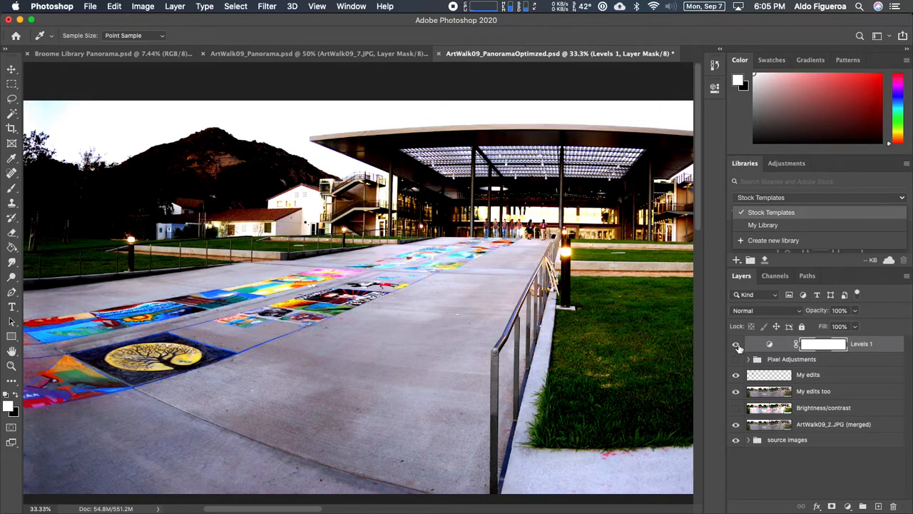
pyautogui.moveTo(737, 345)
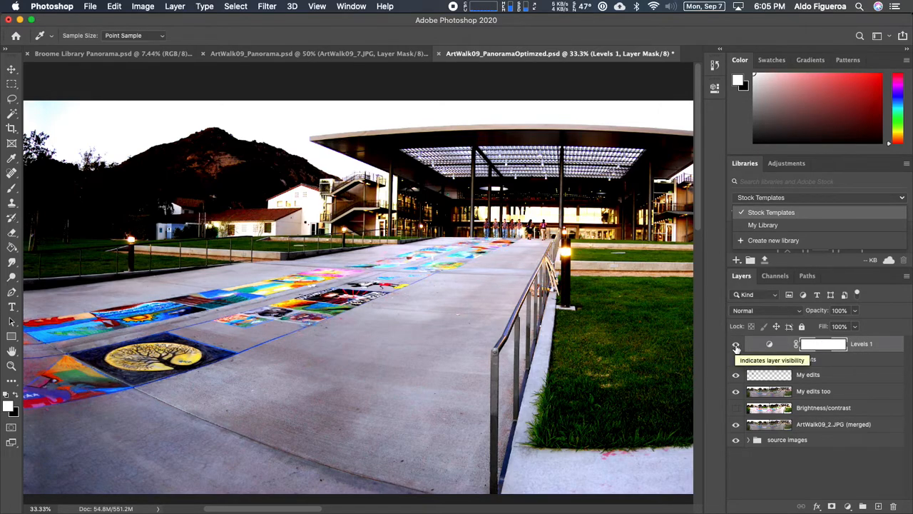
pyautogui.click(737, 343)
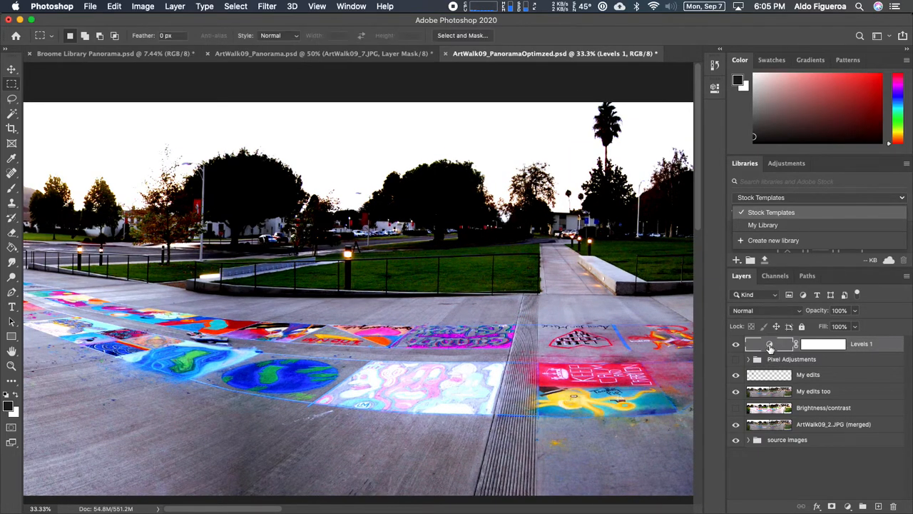
pyautogui.doubleClick(769, 344)
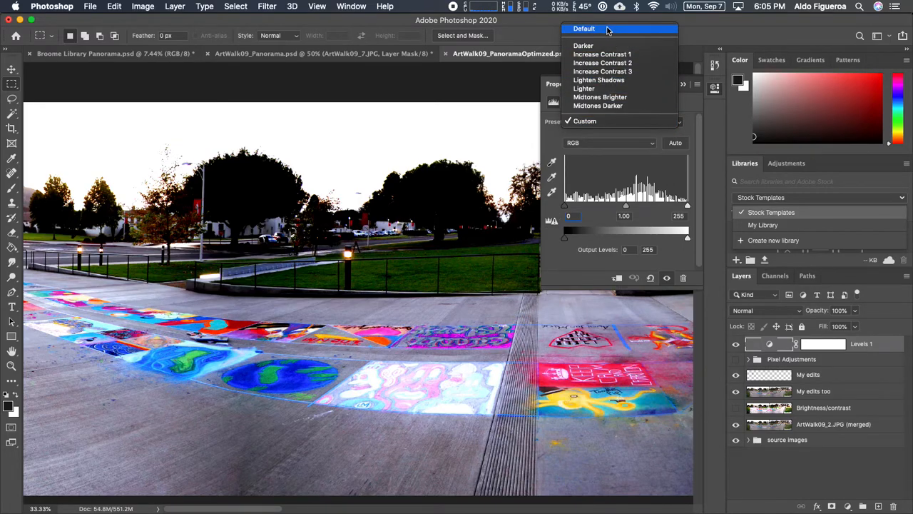
pyautogui.click(584, 28)
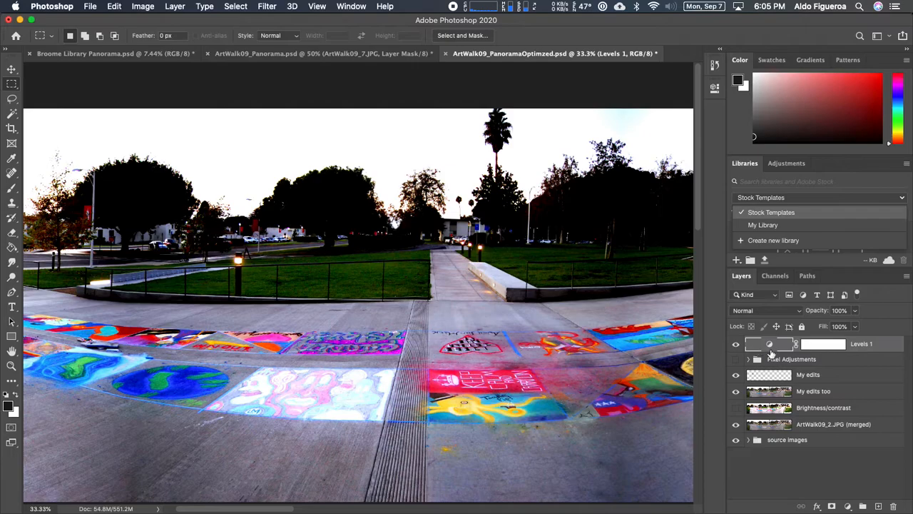
pyautogui.moveTo(770, 354)
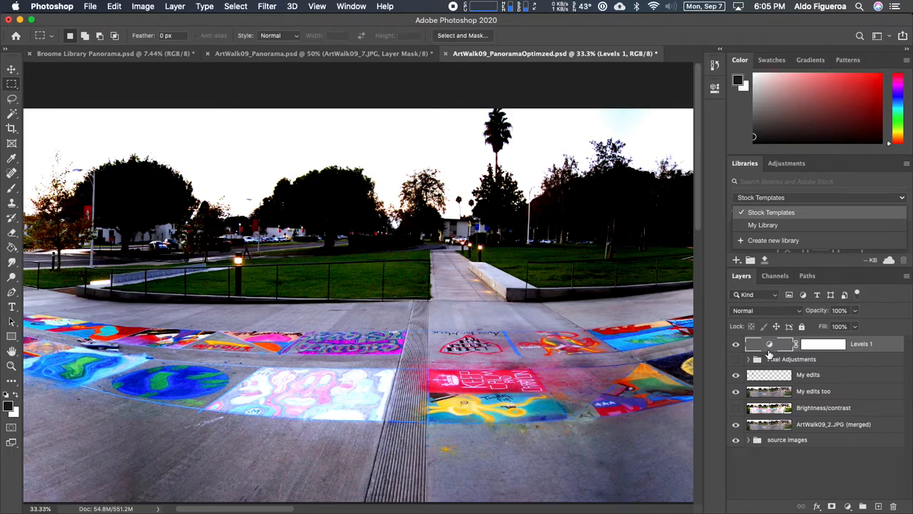